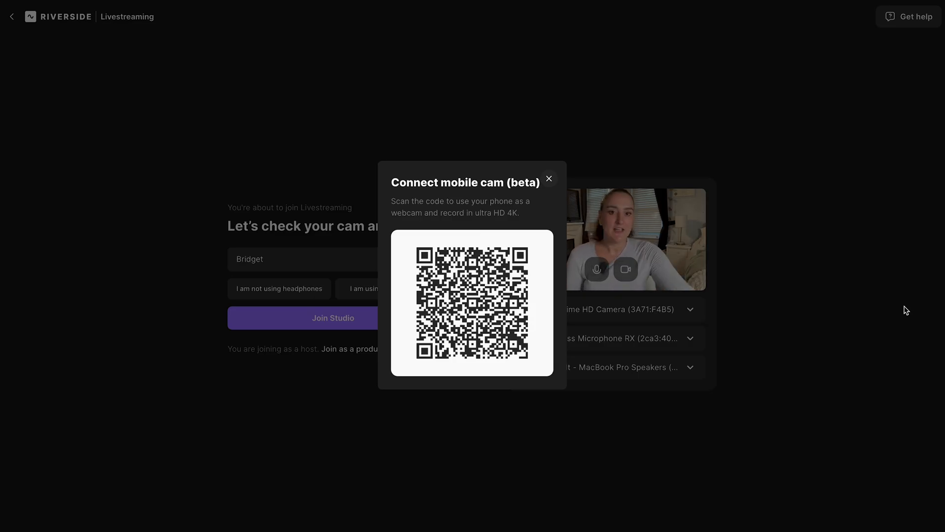
# Dismiss the Connect mobile cam popup and choose 'I am not using headphones'
pyautogui.click(549, 179)
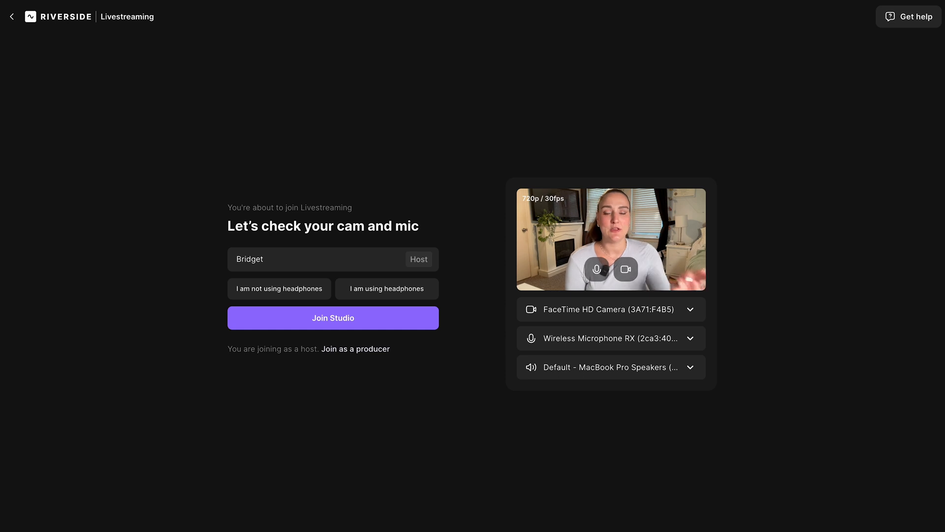
pyautogui.moveTo(738, 353)
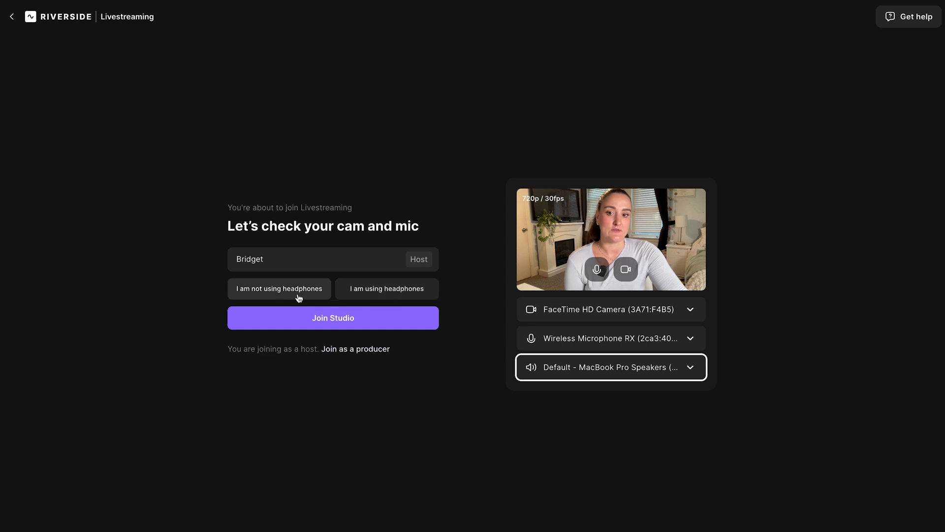
pyautogui.click(278, 288)
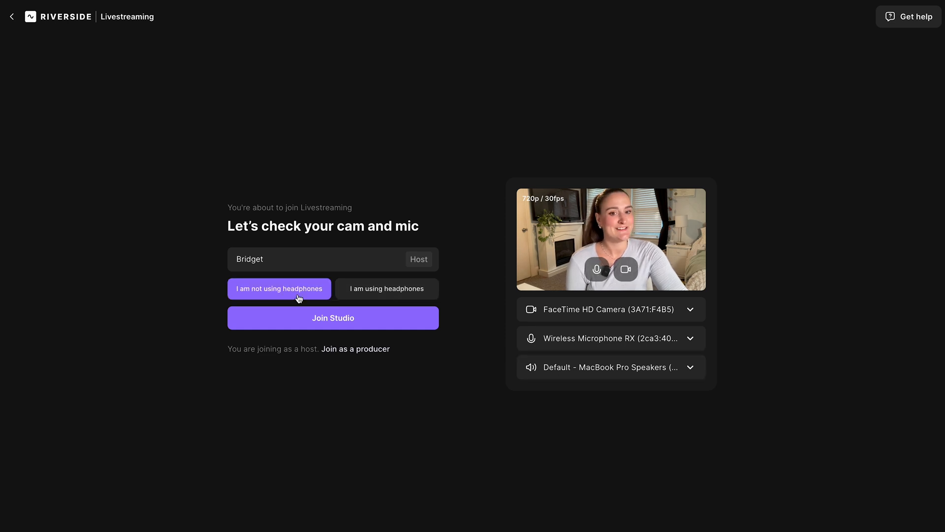
# Join the livestreaming studio and set the invite link role to Producer instead of Guest
pyautogui.click(332, 317)
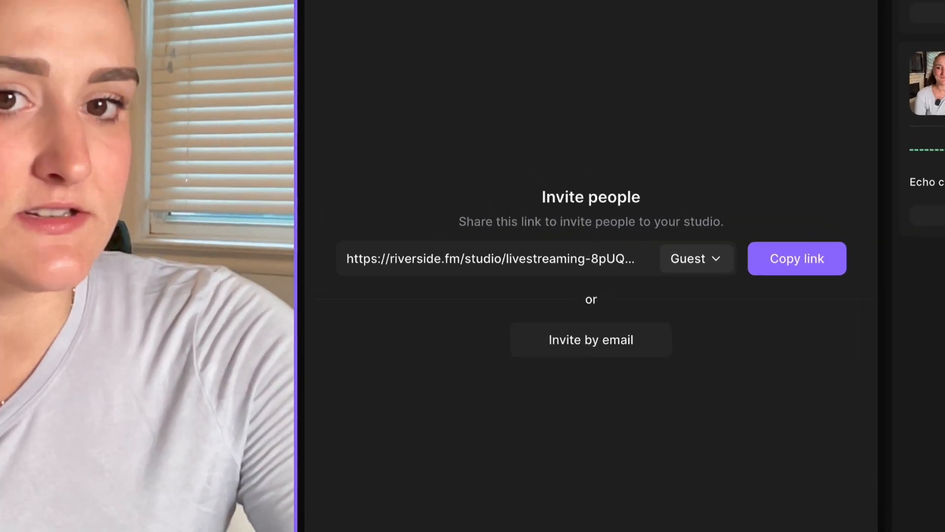
pyautogui.click(695, 258)
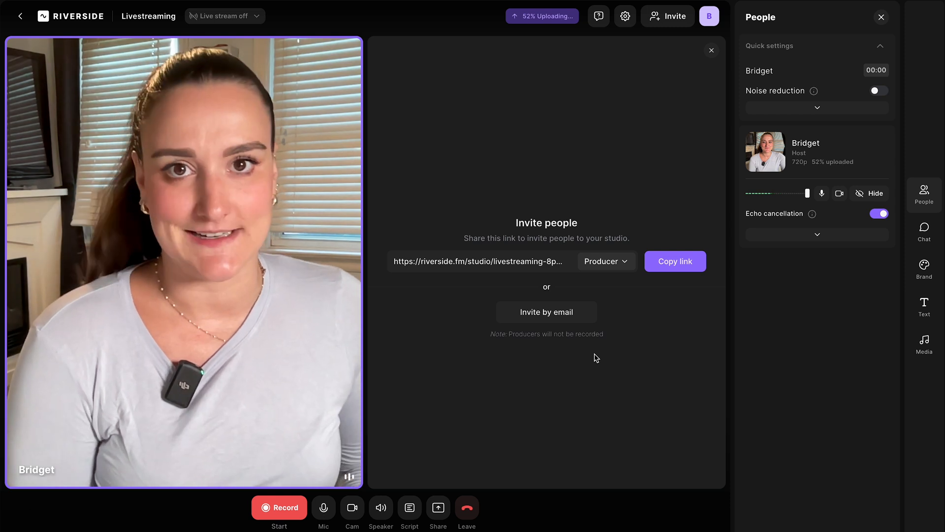
pyautogui.moveTo(711, 50)
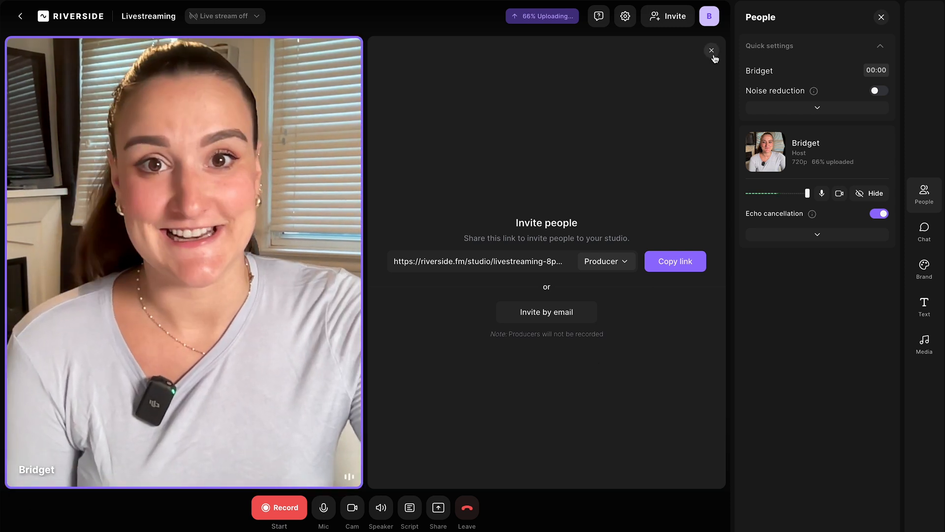
# Close the Invite people panel, leaving the host camera feed in the studio
pyautogui.click(712, 51)
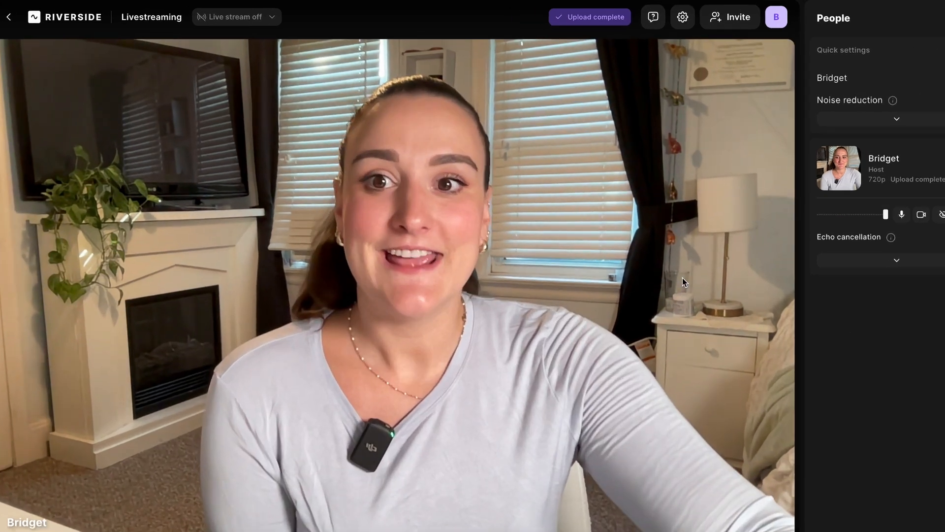
# Check the live stream settings, then show more destinations: Twitch, TikTok and Custom RTMP
pyautogui.click(236, 17)
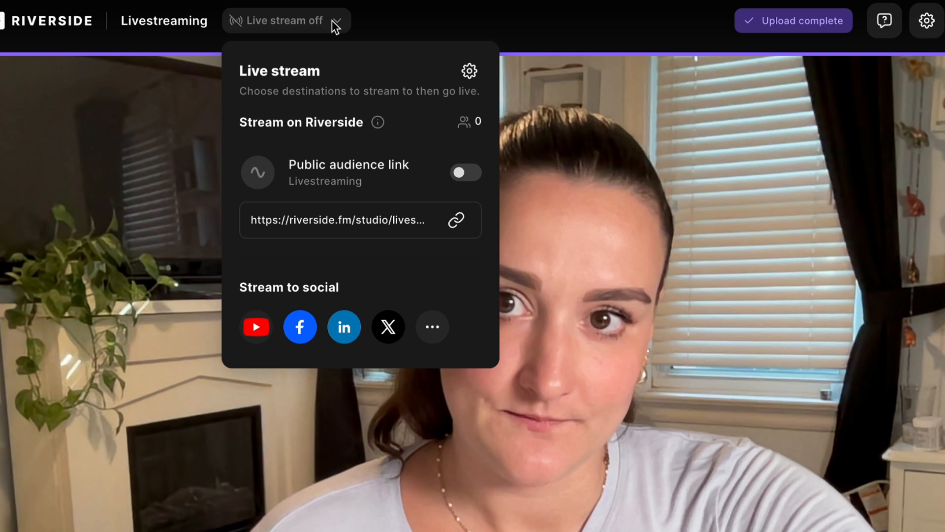
pyautogui.click(470, 70)
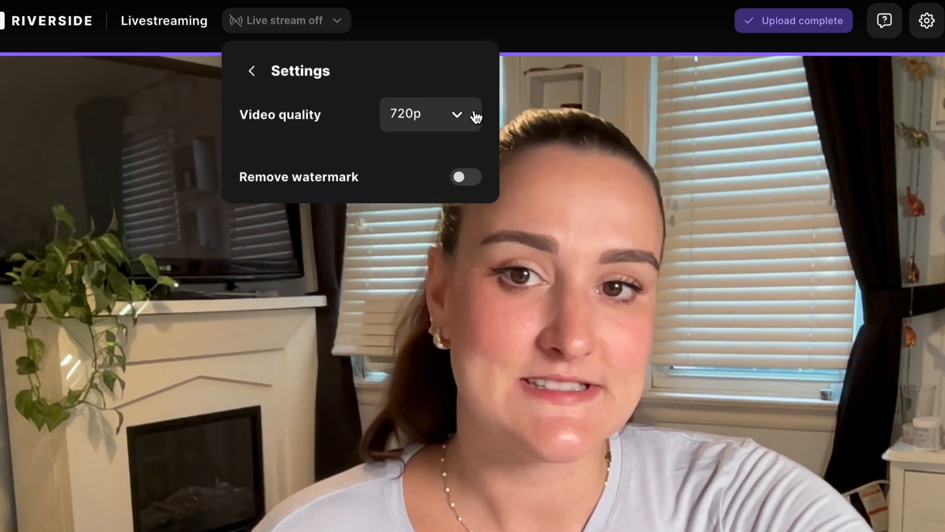
pyautogui.click(430, 114)
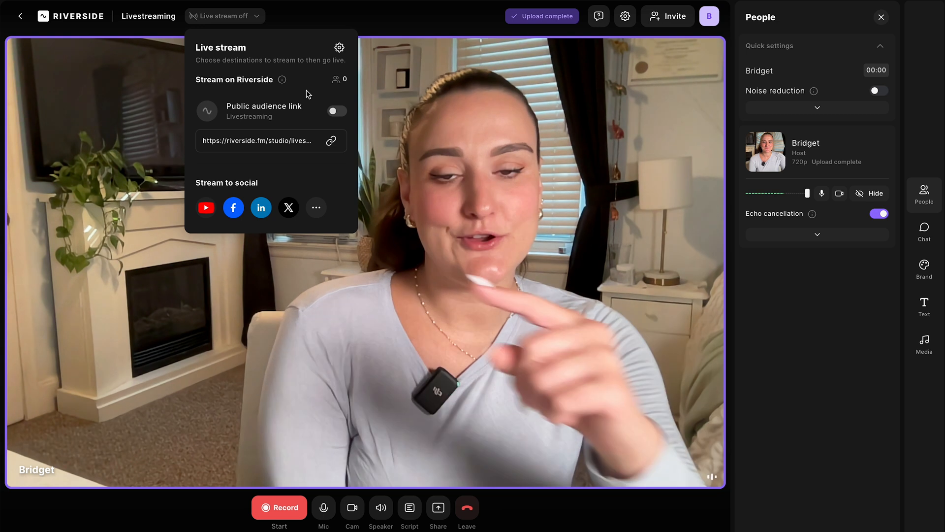
pyautogui.click(316, 207)
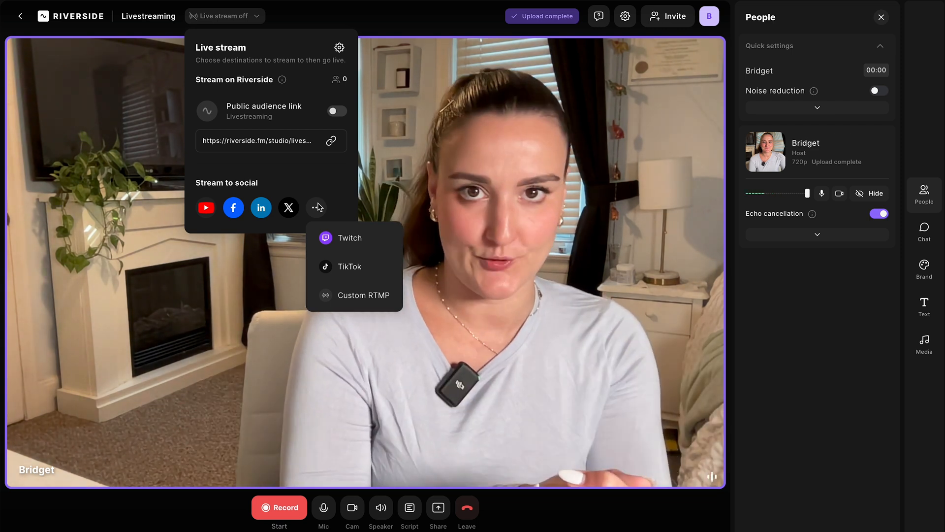
# Connect a personal LinkedIn profile as a stream destination by signing in and picking the profile
pyautogui.click(261, 207)
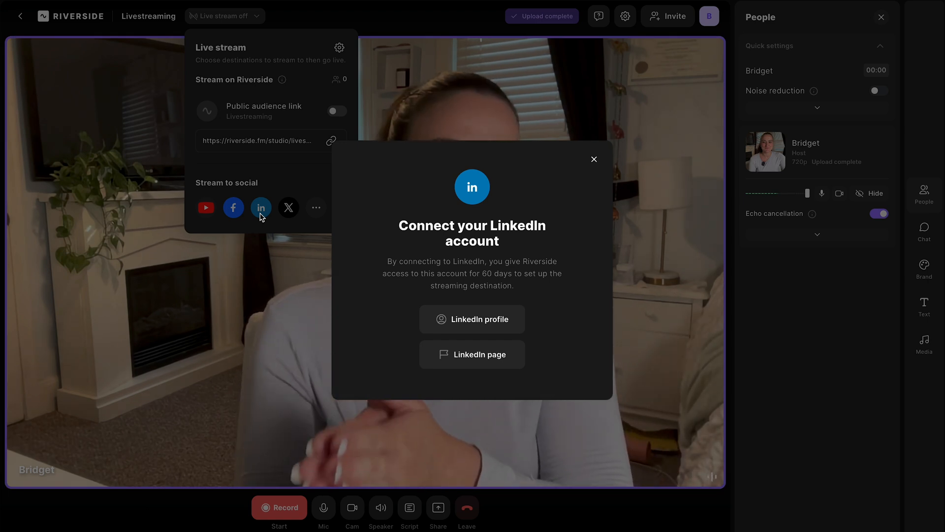
pyautogui.moveTo(254, 266)
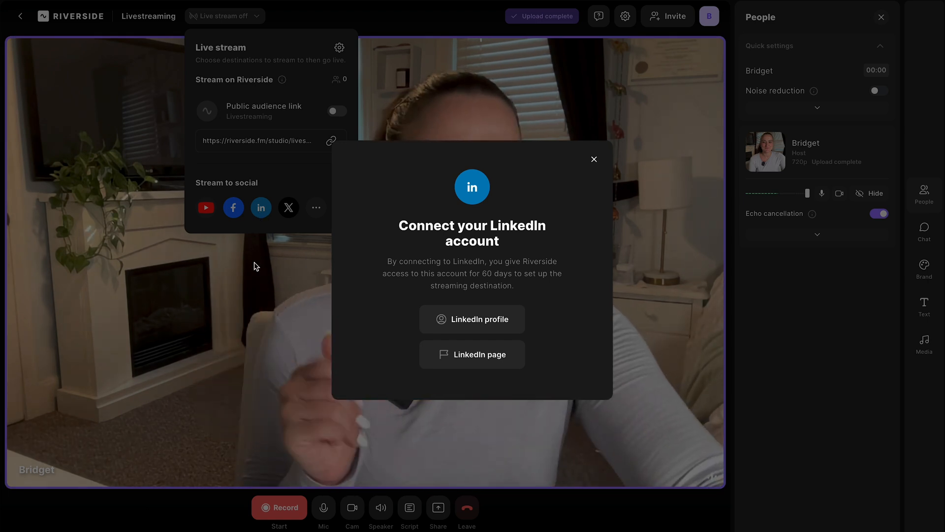
pyautogui.click(472, 320)
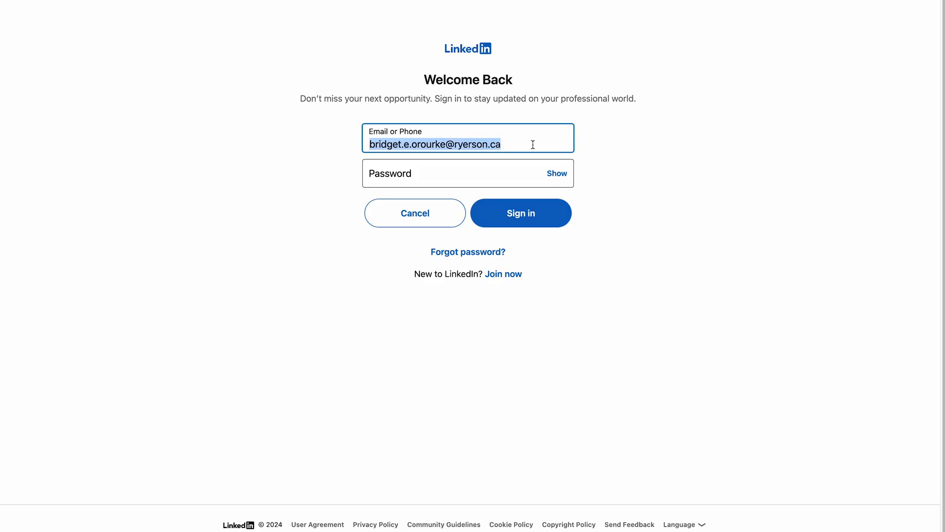
pyautogui.click(520, 213)
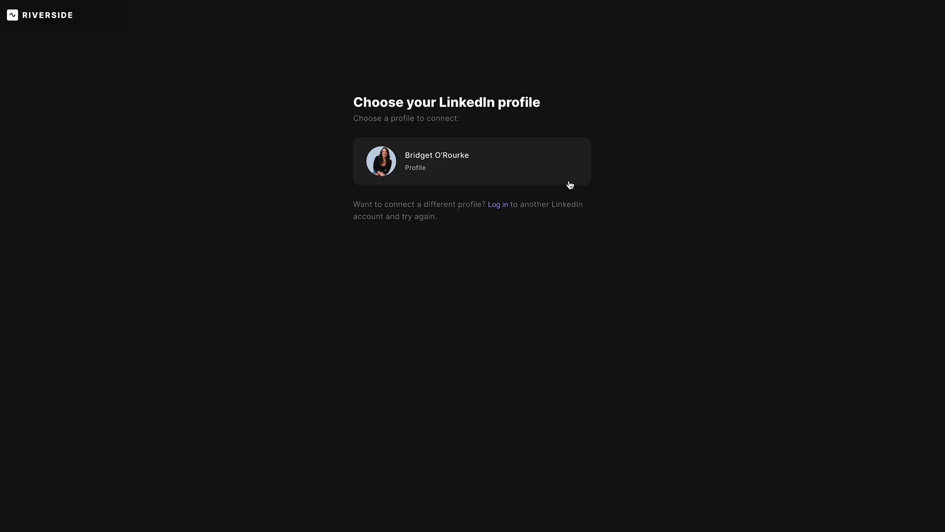
pyautogui.moveTo(804, 261)
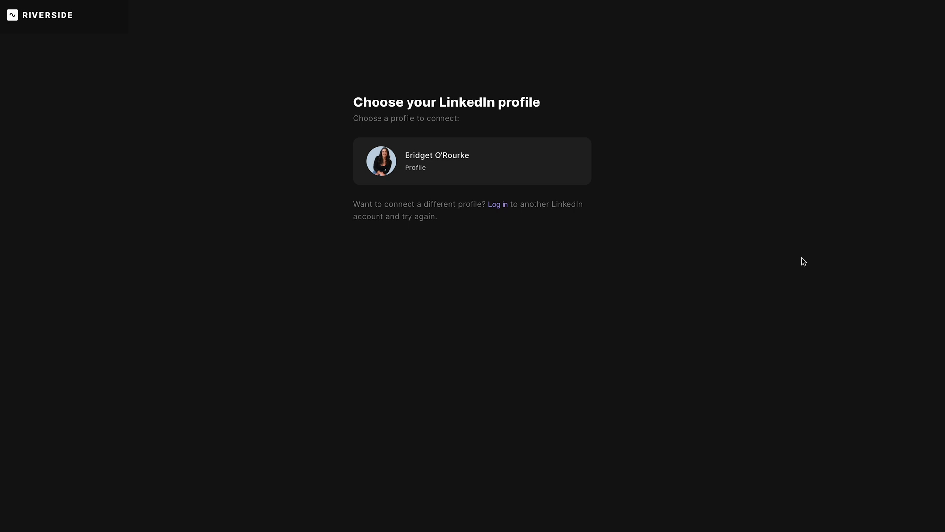
pyautogui.moveTo(439, 188)
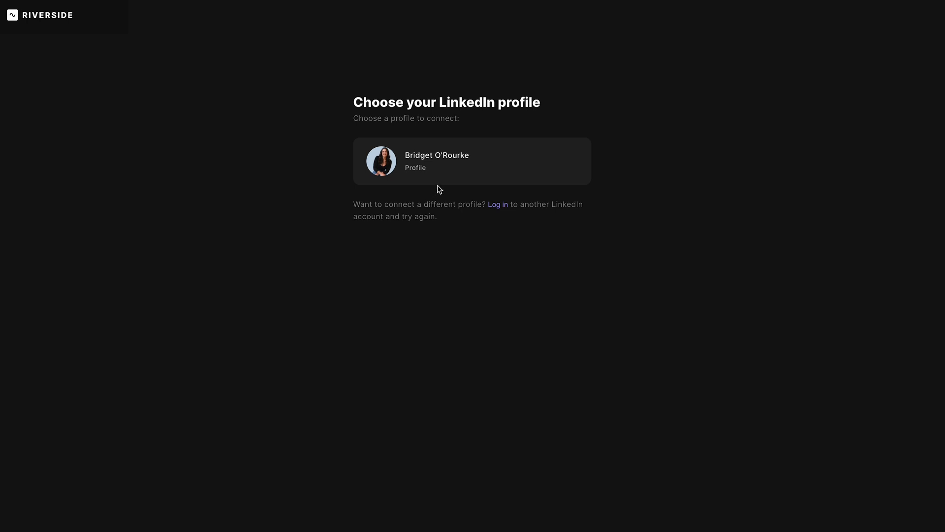
pyautogui.click(472, 160)
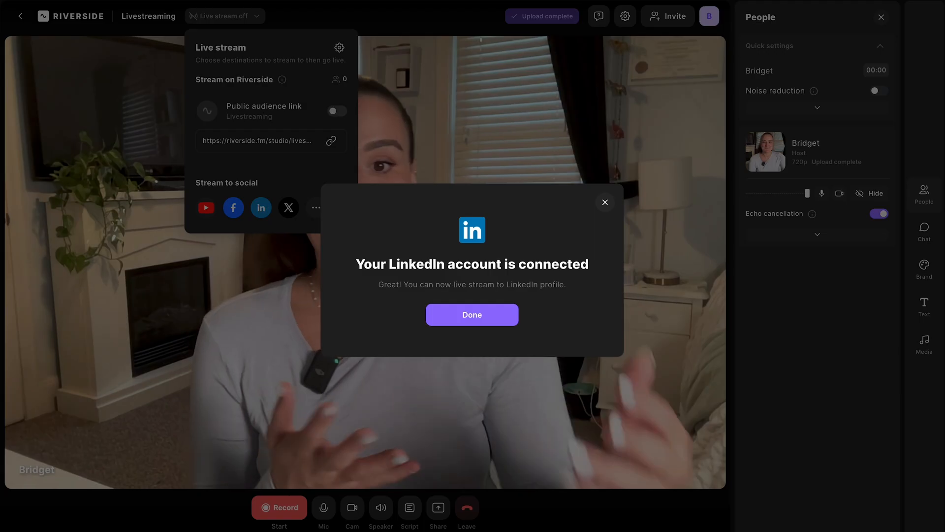
# Add LinkedIn as destination, retitle it 'Test Live Stream For Riverside', add a description, and save
pyautogui.click(472, 314)
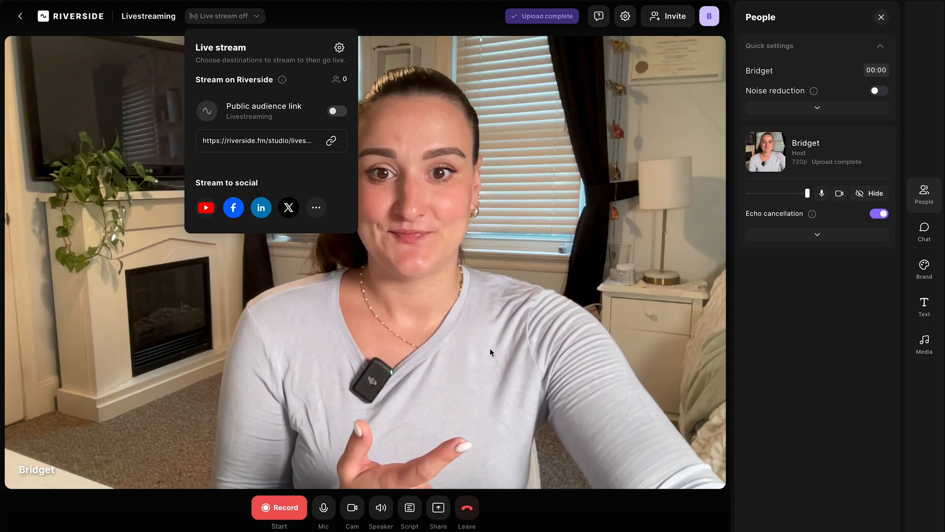
pyautogui.click(260, 207)
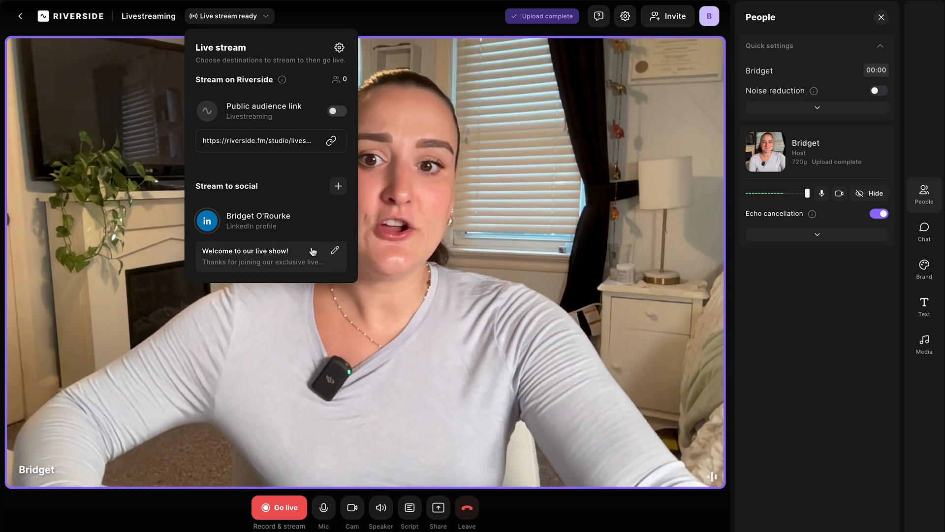
pyautogui.click(335, 249)
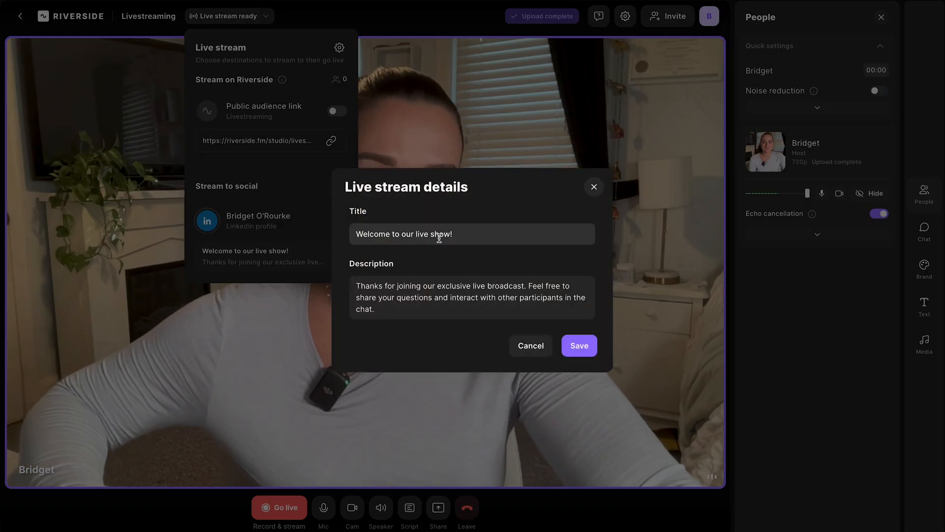
pyautogui.doubleClick(435, 234)
pyautogui.write('Did you know you can Live Stream on LinkedIn through Riverside? Stay tuned for the video comin')
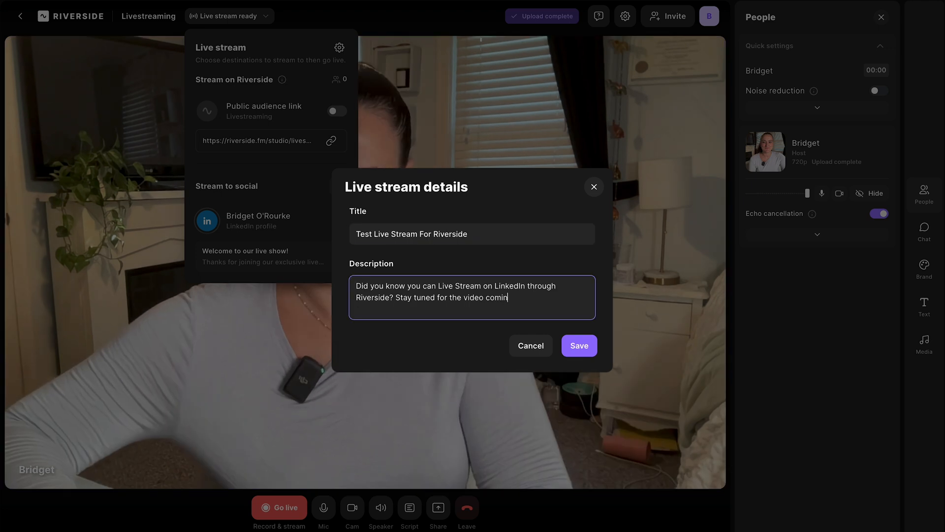
pyautogui.click(578, 346)
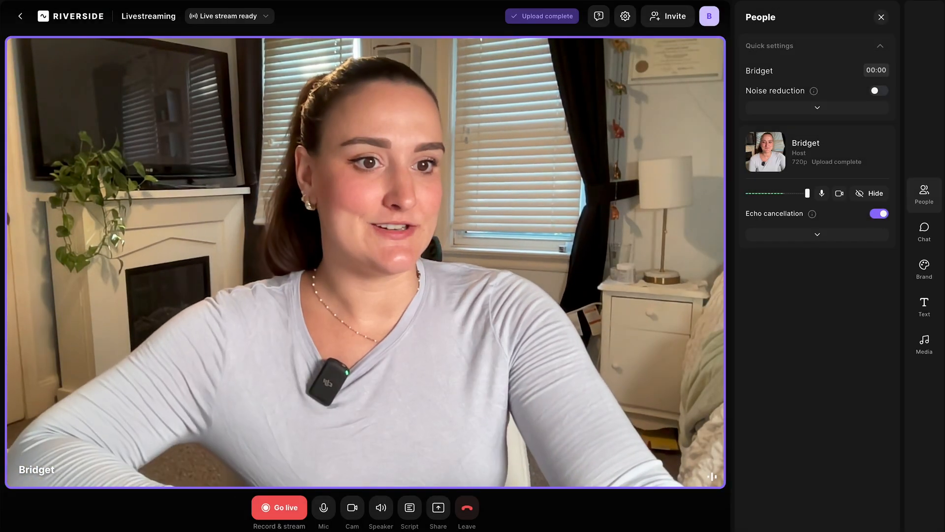
# Apply the custom brand theme with Fun name style and Fill video frame, then go live
pyautogui.click(924, 269)
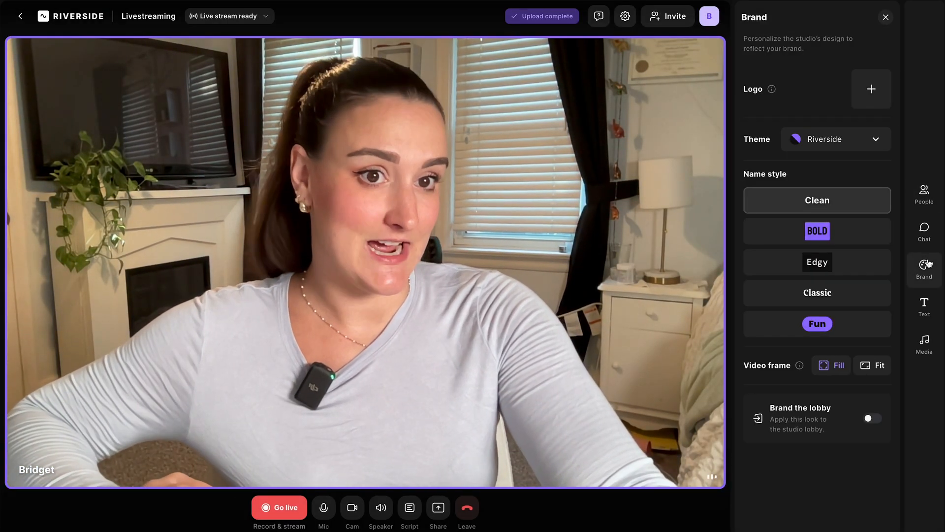
pyautogui.click(870, 89)
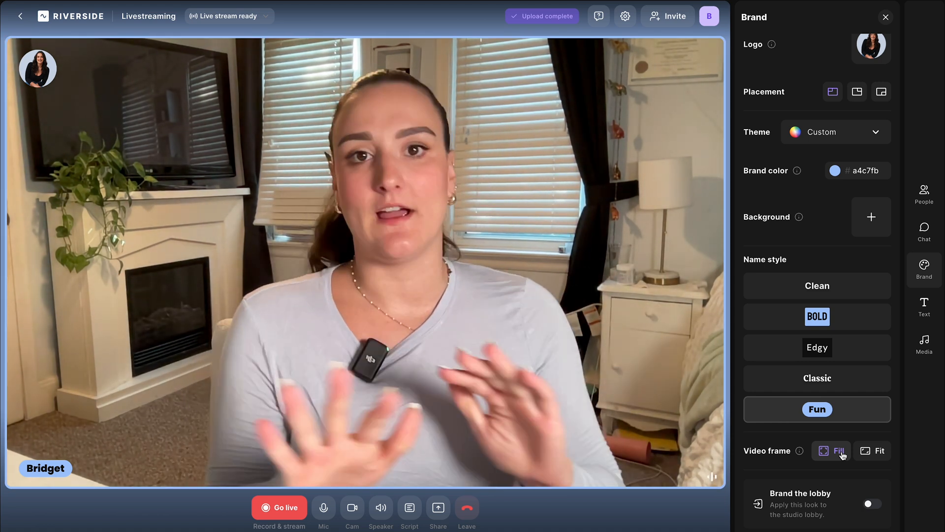
pyautogui.click(886, 16)
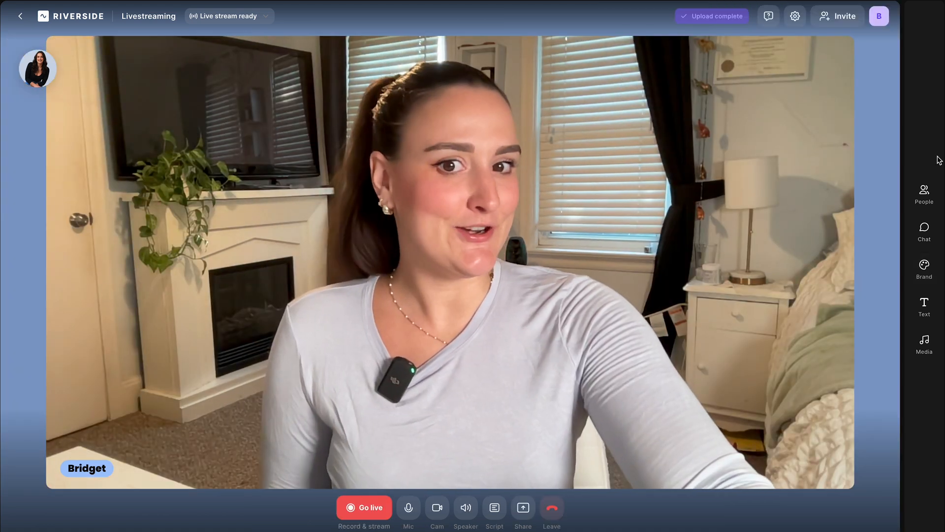
pyautogui.click(364, 507)
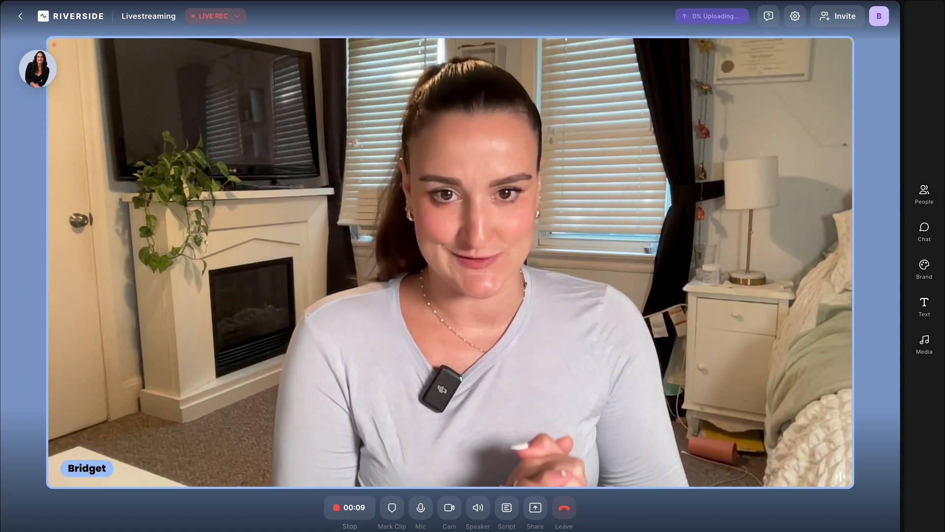
# Open the LIVE REC dropdown and view the LinkedIn profile destination's status
pyautogui.click(236, 16)
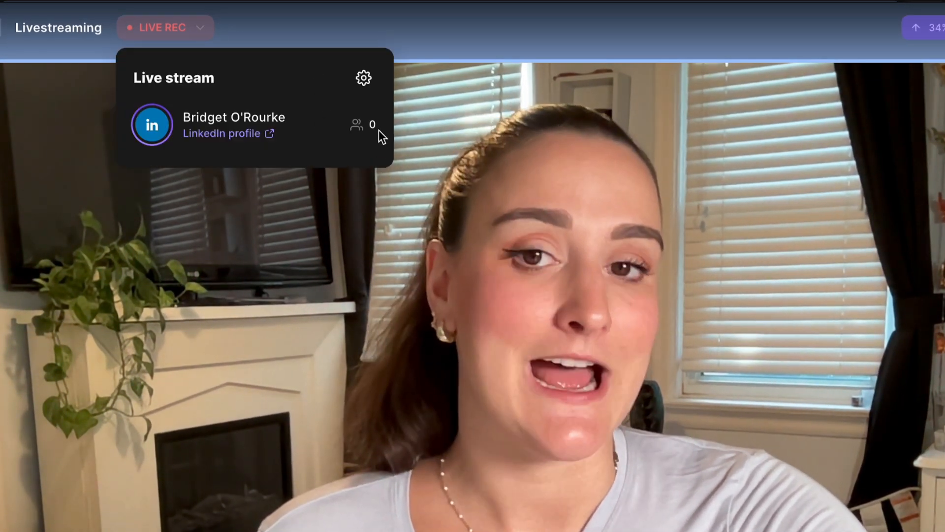
pyautogui.moveTo(362, 148)
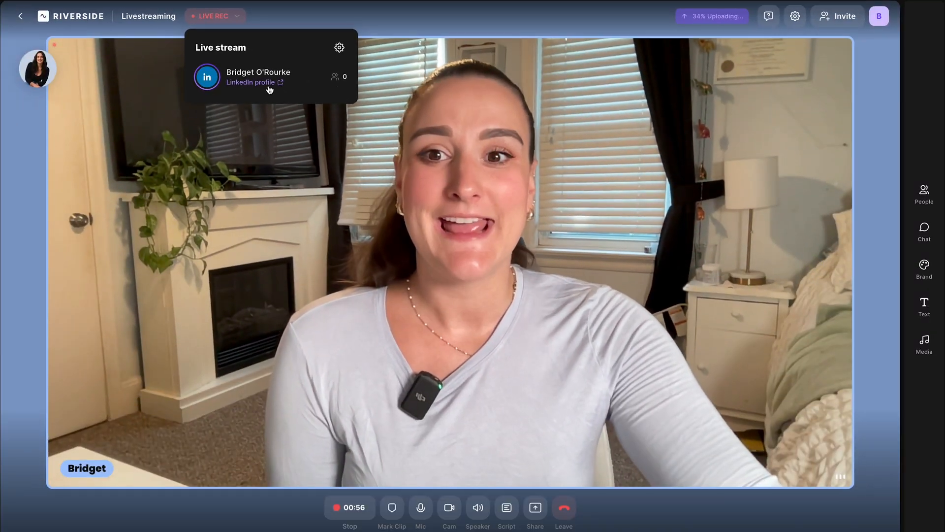
pyautogui.click(249, 82)
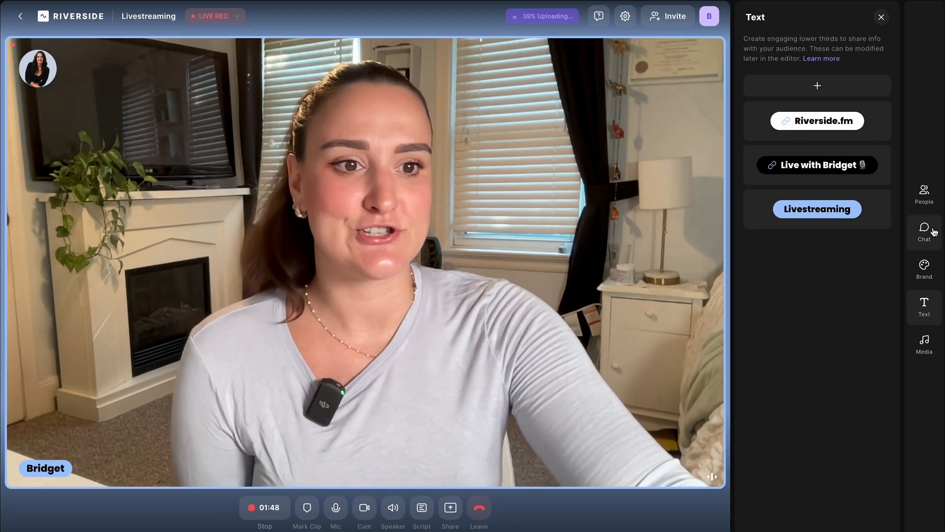
# Look at the studio chat and Share options, then open the Media sound effects panel
pyautogui.click(924, 231)
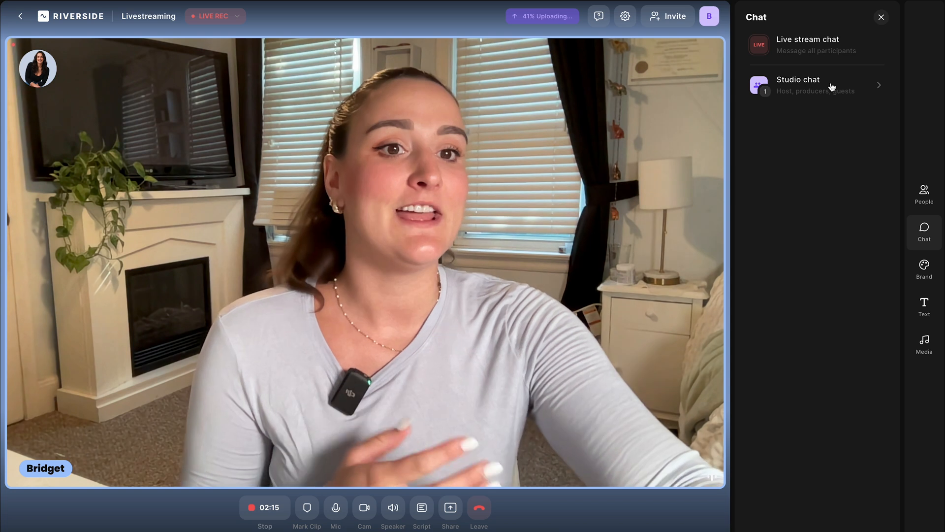
pyautogui.click(808, 45)
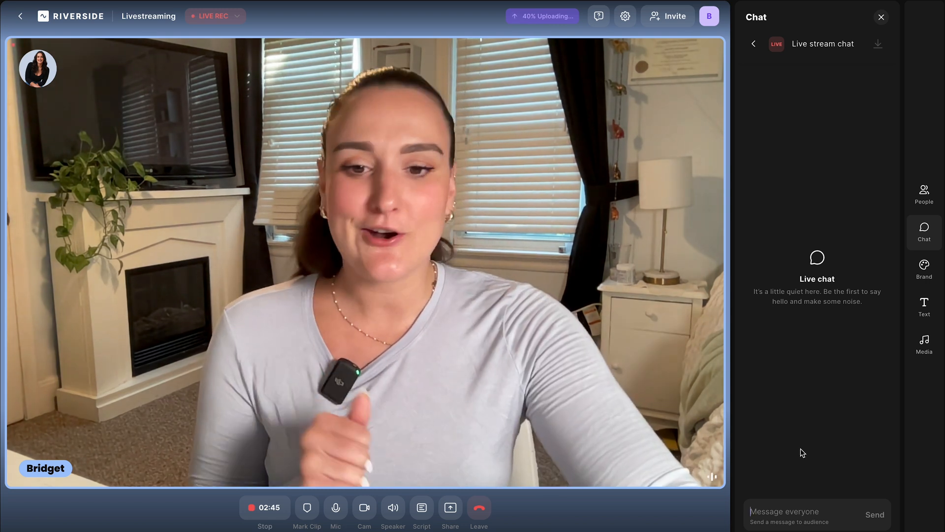
pyautogui.click(451, 507)
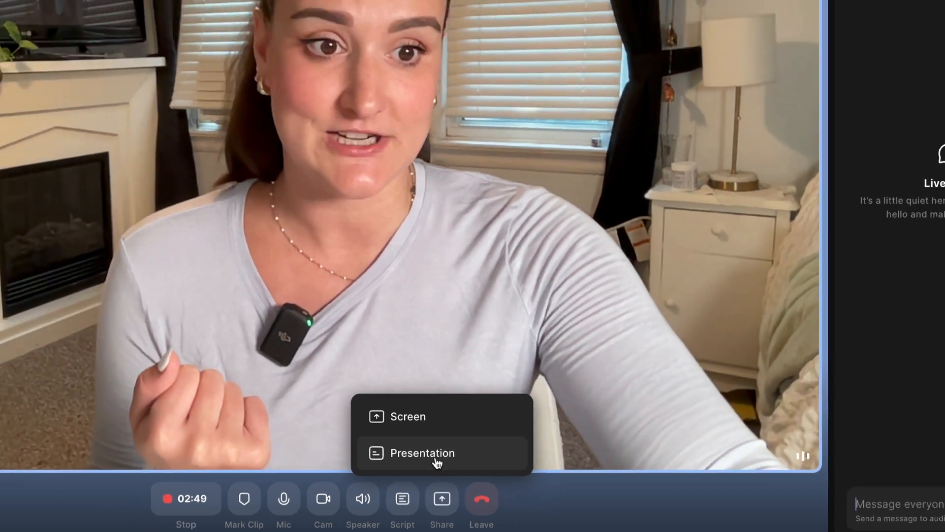
pyautogui.click(923, 347)
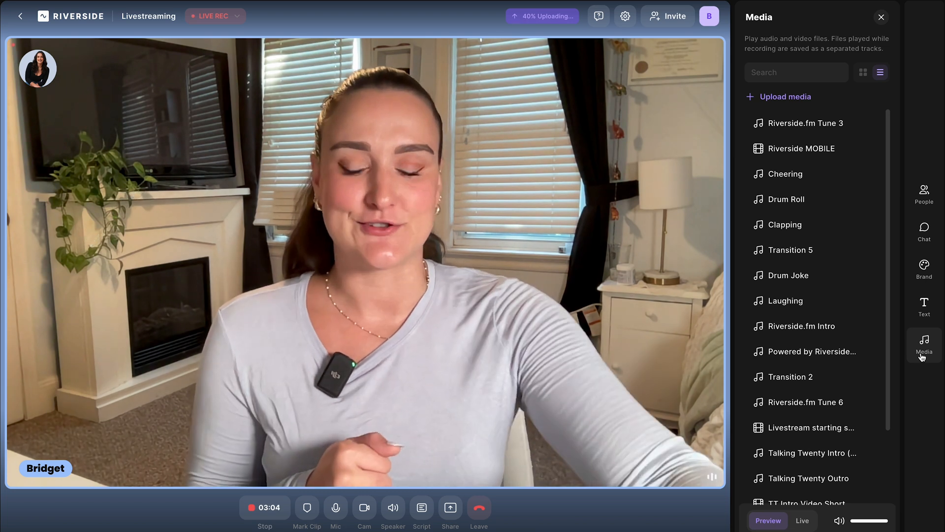
# Stop the LinkedIn live stream and its recording from the bottom toolbar
pyautogui.click(264, 511)
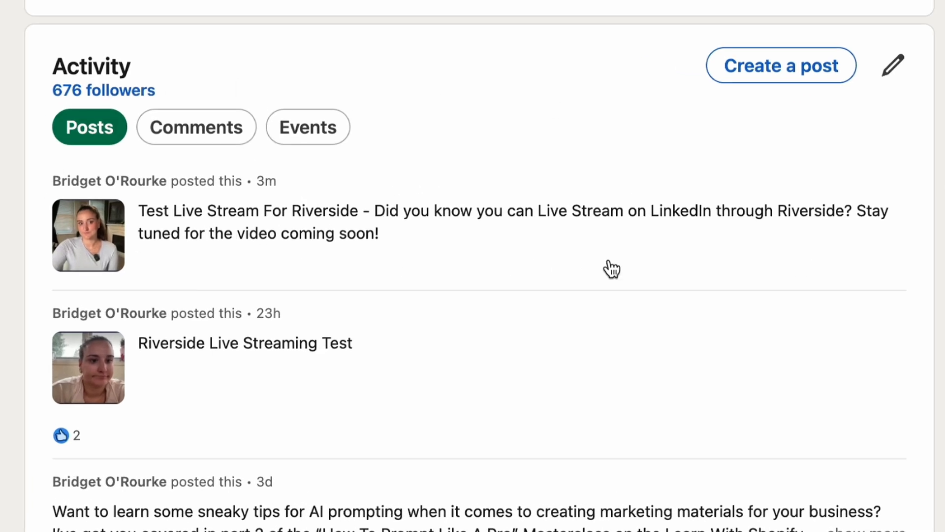
pyautogui.moveTo(618, 264)
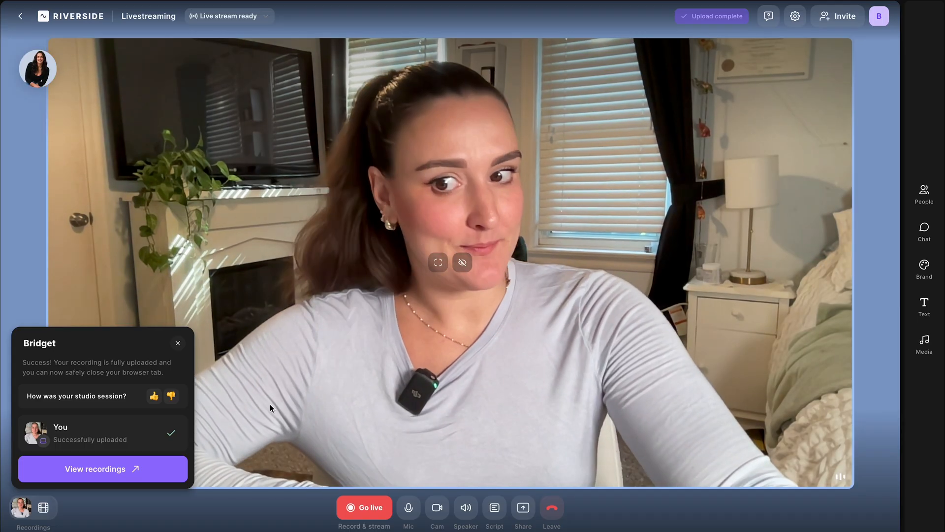
# Open the 3:07 recording's page from the upload popup and scroll to its recording files
pyautogui.click(102, 468)
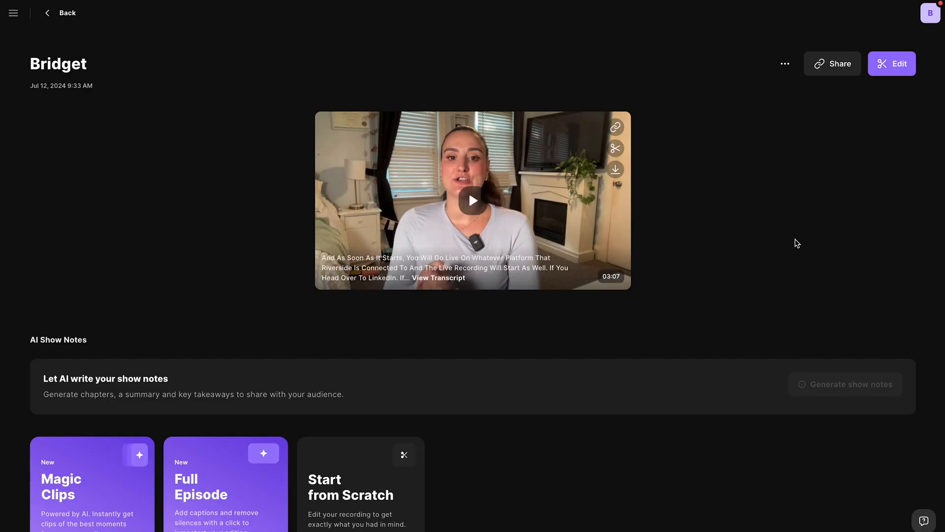
pyautogui.moveTo(354, 300)
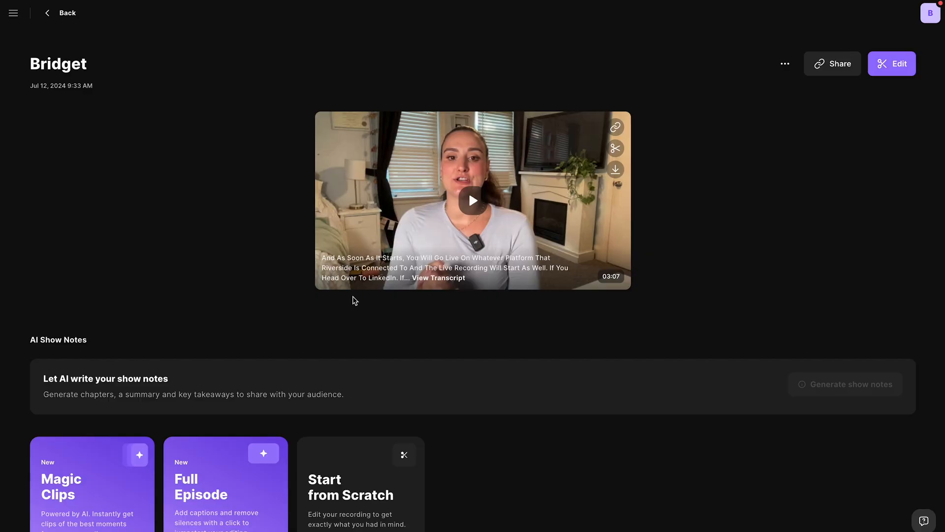
pyautogui.scroll(-3)
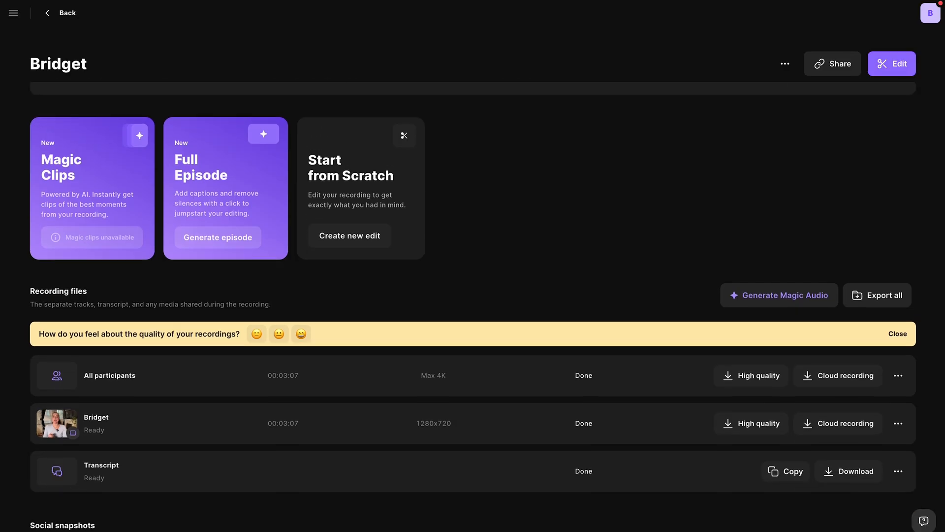
pyautogui.scroll(-3)
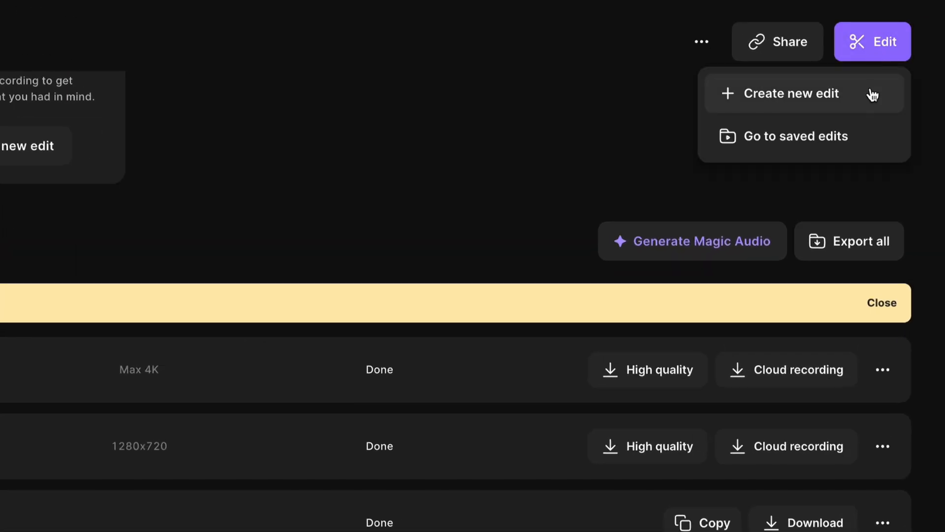
# Create a new edit of the recording from the Edit menu
pyautogui.click(790, 94)
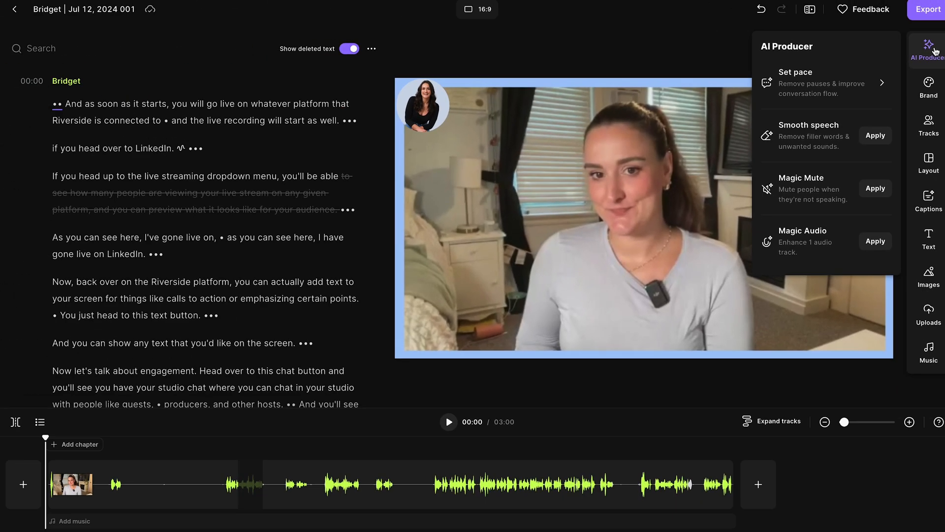
# Browse the Brand, Layout, Captions, Text and Images panels, then open the timeline's add menu
pyautogui.click(928, 88)
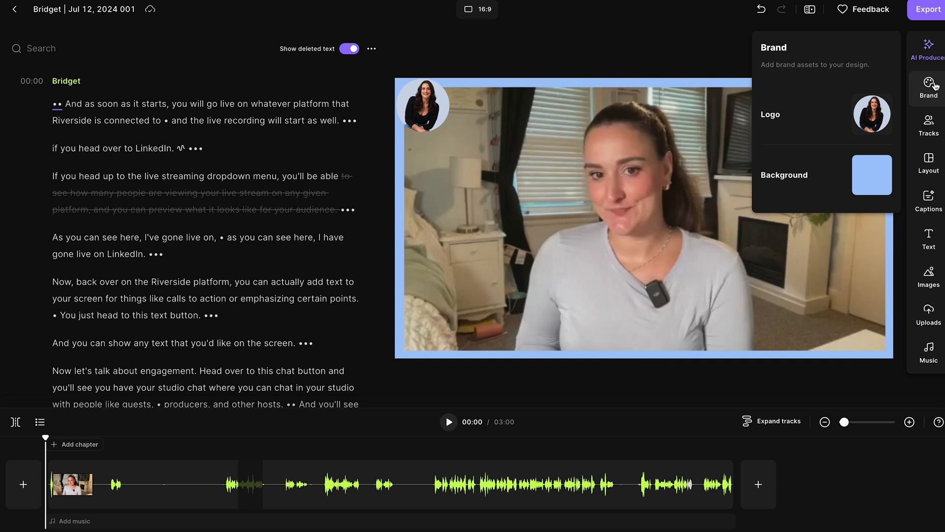
pyautogui.click(929, 162)
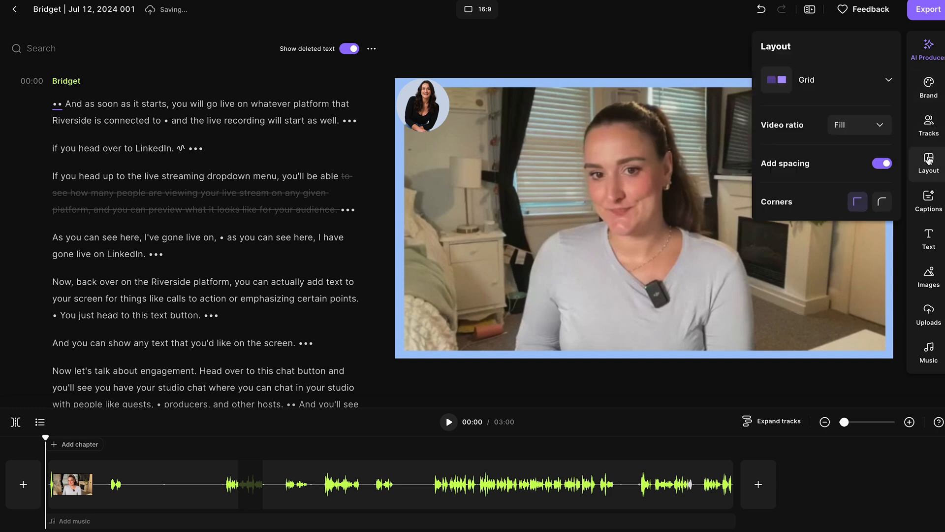
pyautogui.click(929, 202)
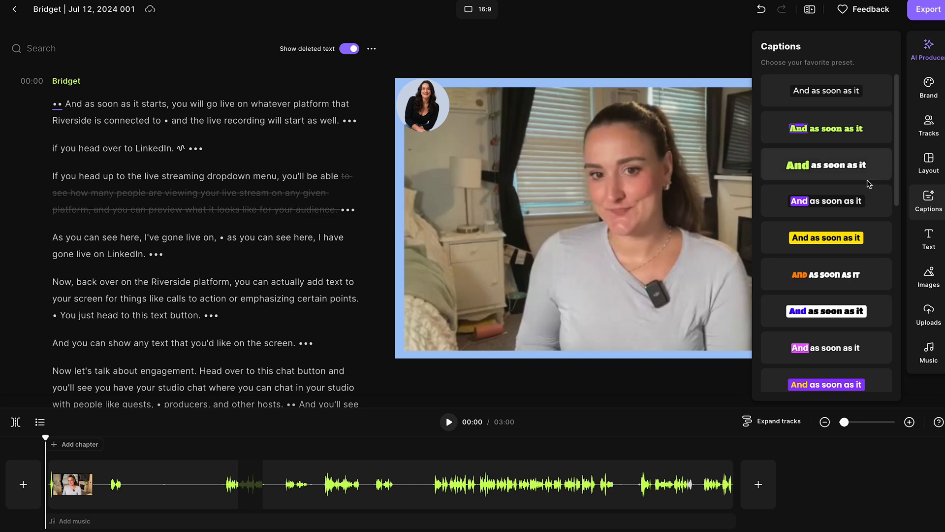
pyautogui.moveTo(864, 164)
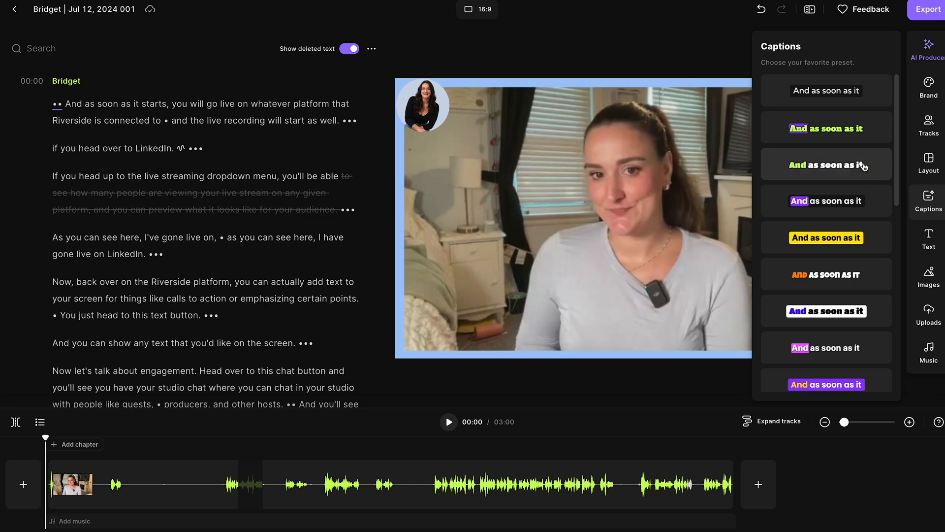
pyautogui.click(929, 239)
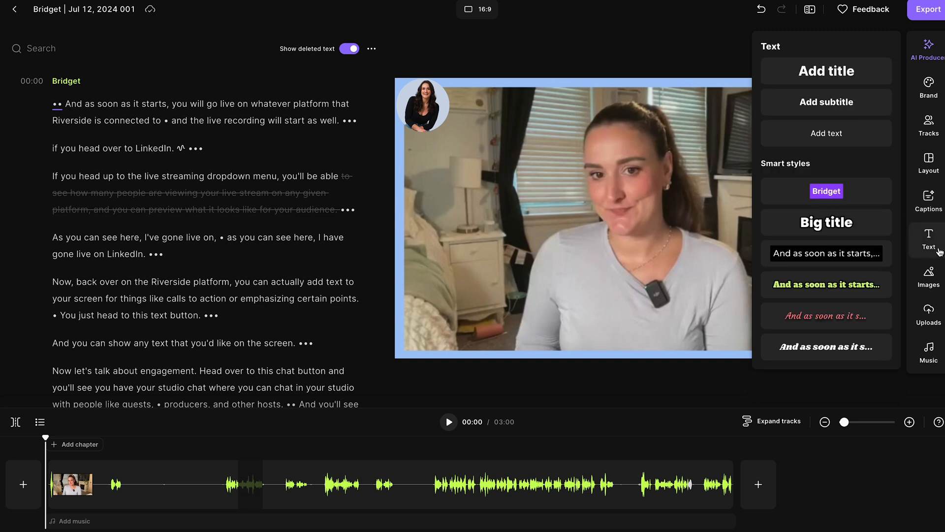
pyautogui.moveTo(930, 278)
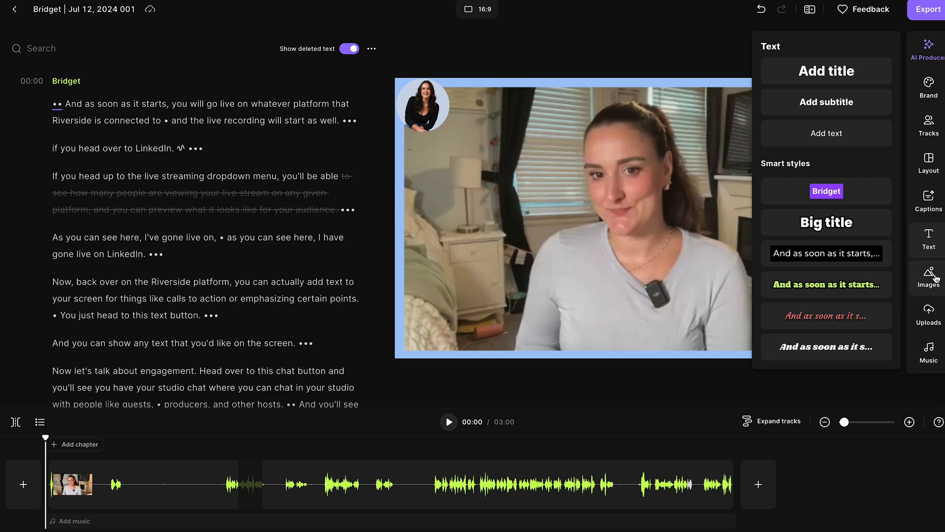
pyautogui.click(928, 277)
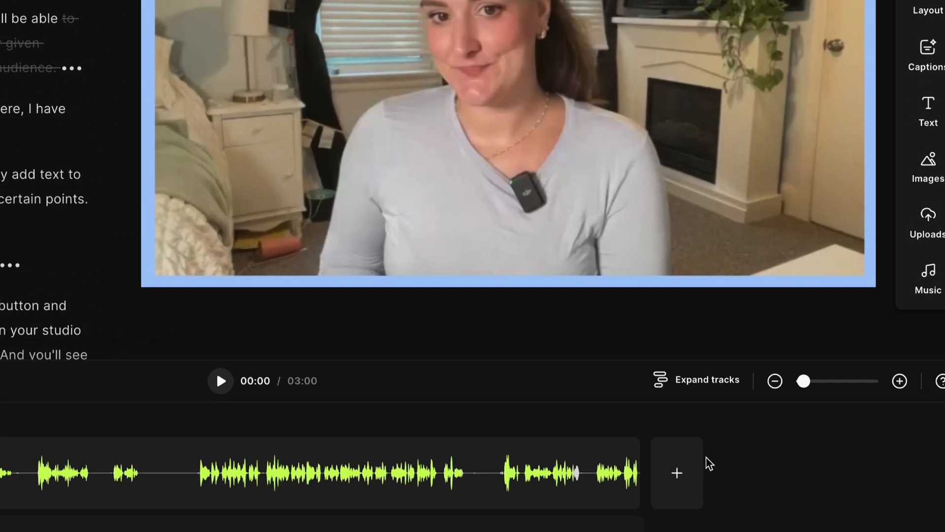
pyautogui.click(677, 473)
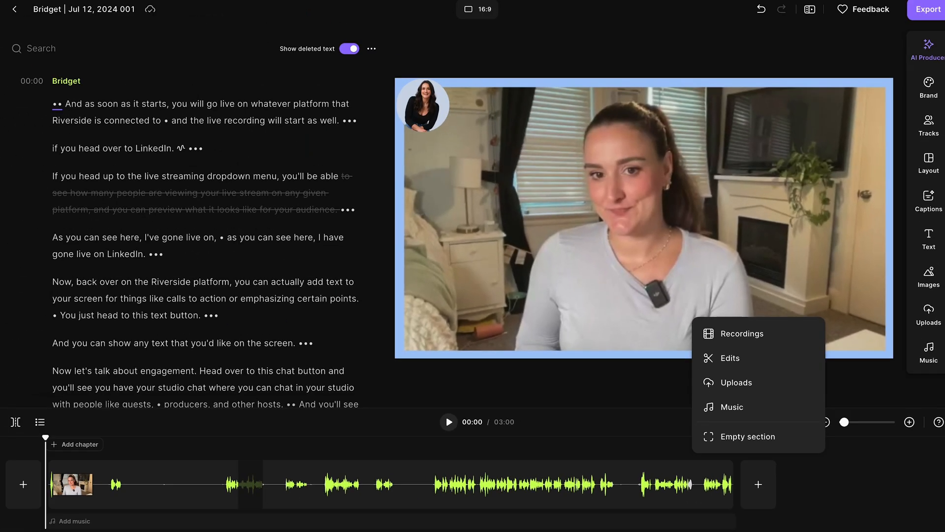
# Export the edit at 2160p 4K quality, preview it and download the video
pyautogui.click(925, 9)
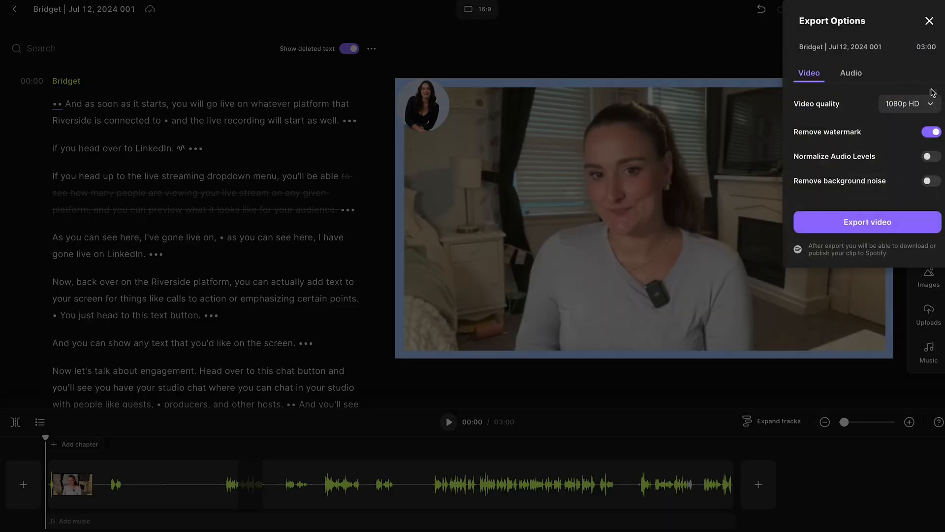
pyautogui.click(903, 103)
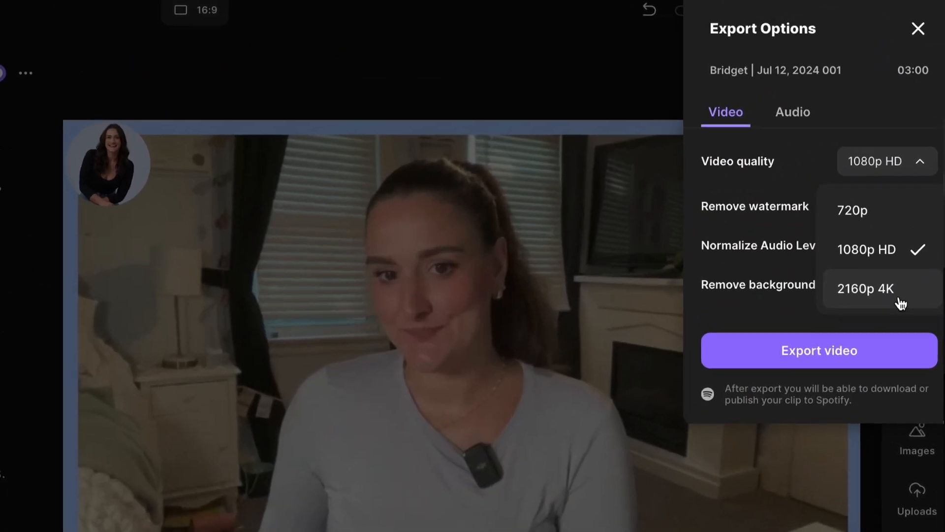
pyautogui.click(864, 288)
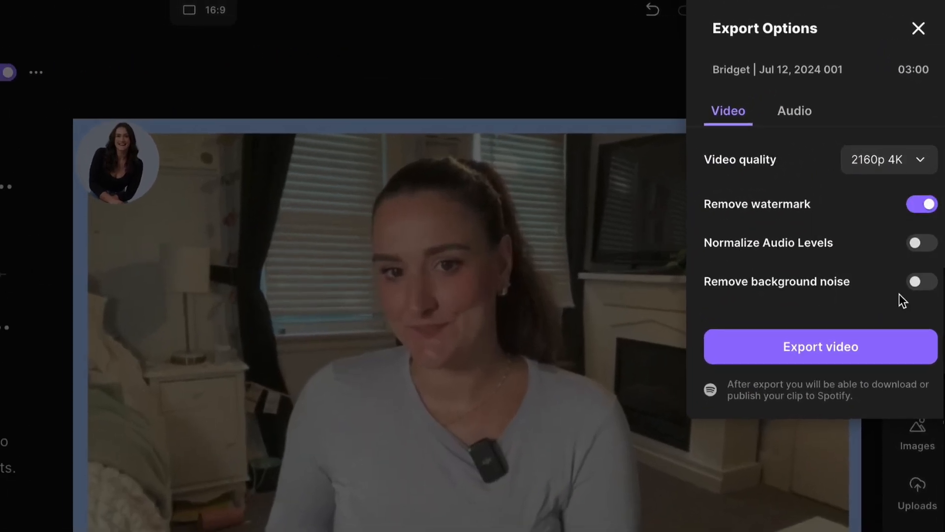
pyautogui.click(819, 346)
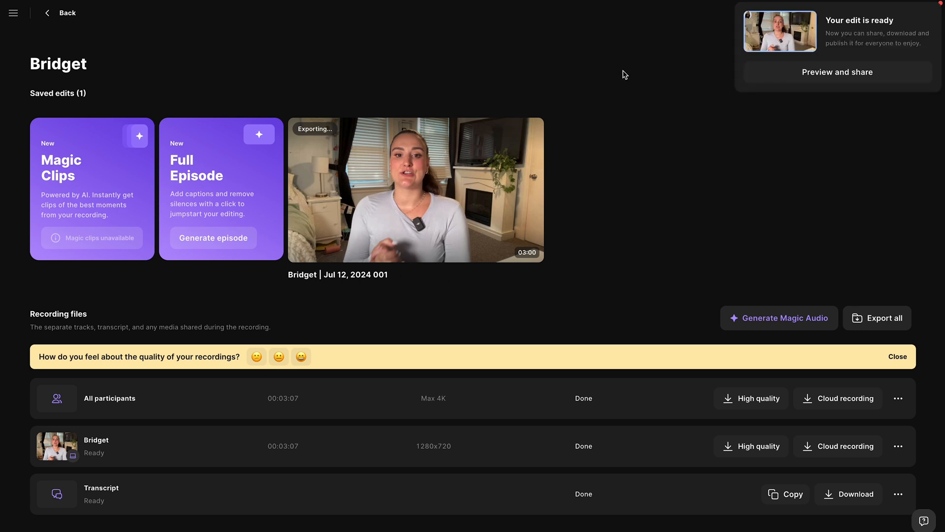
pyautogui.click(838, 72)
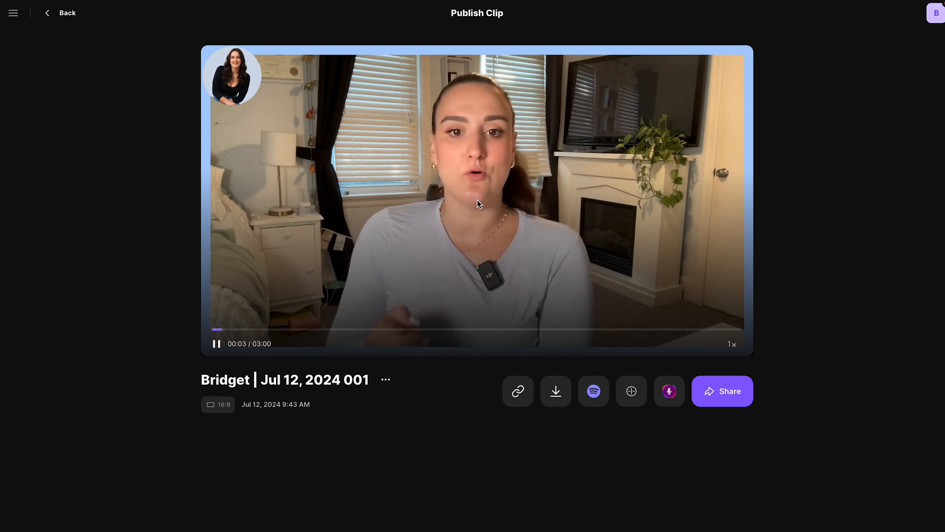
pyautogui.moveTo(556, 390)
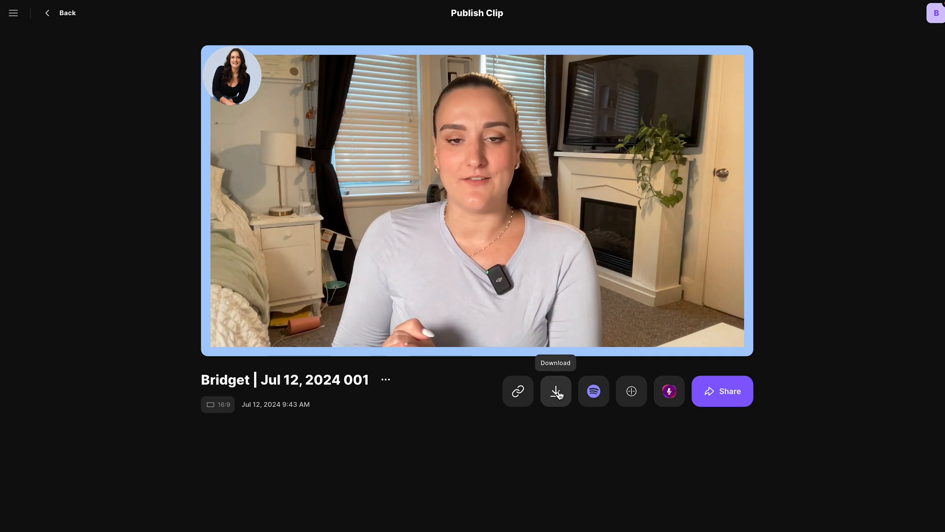
pyautogui.click(67, 13)
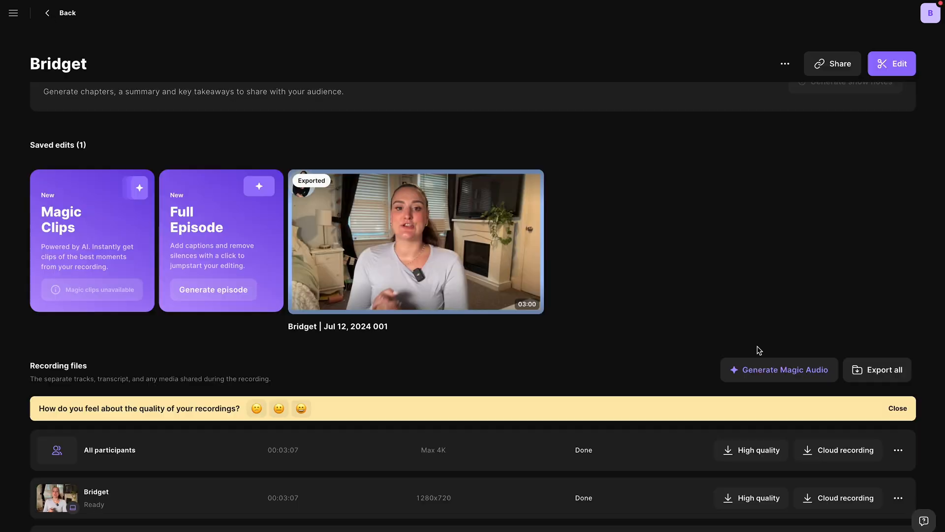
pyautogui.moveTo(81, 317)
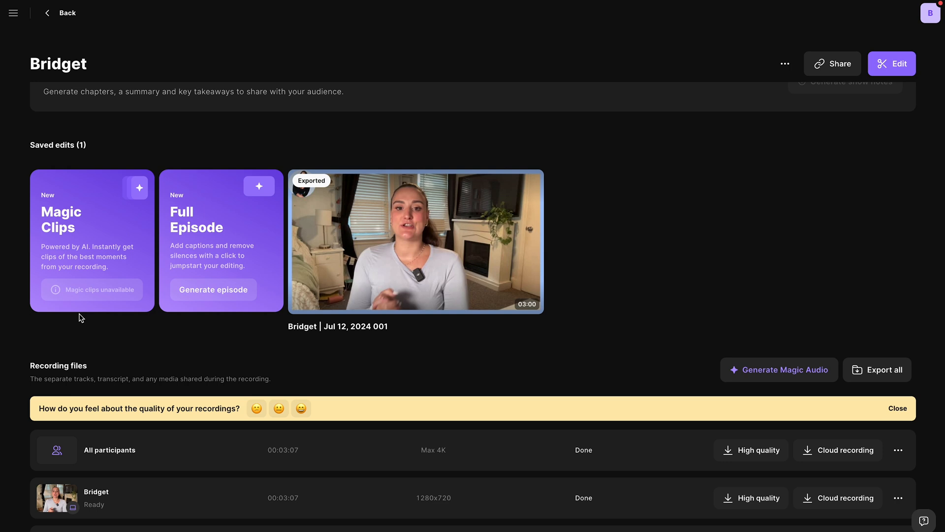
pyautogui.moveTo(93, 290)
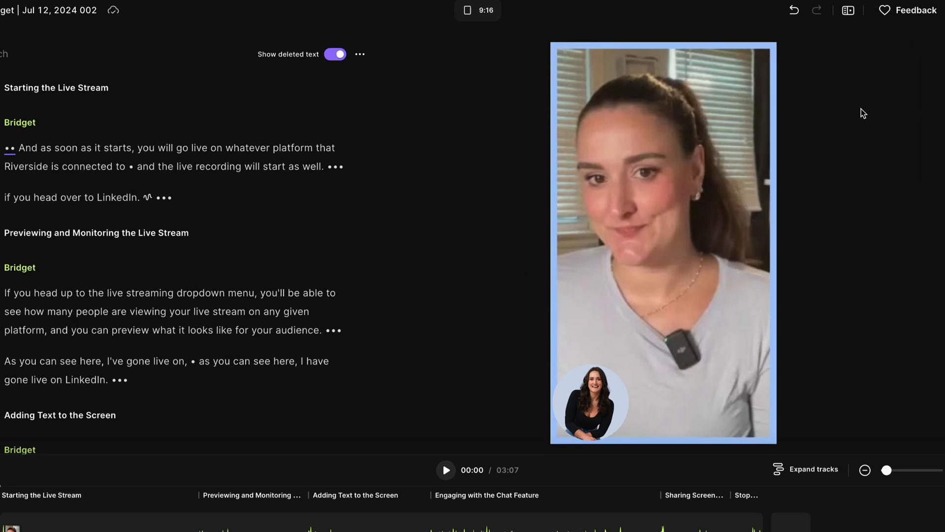
# Switch to the LinkedIn profile tab after starting the vertical 9:16 edit
pyautogui.click(477, 10)
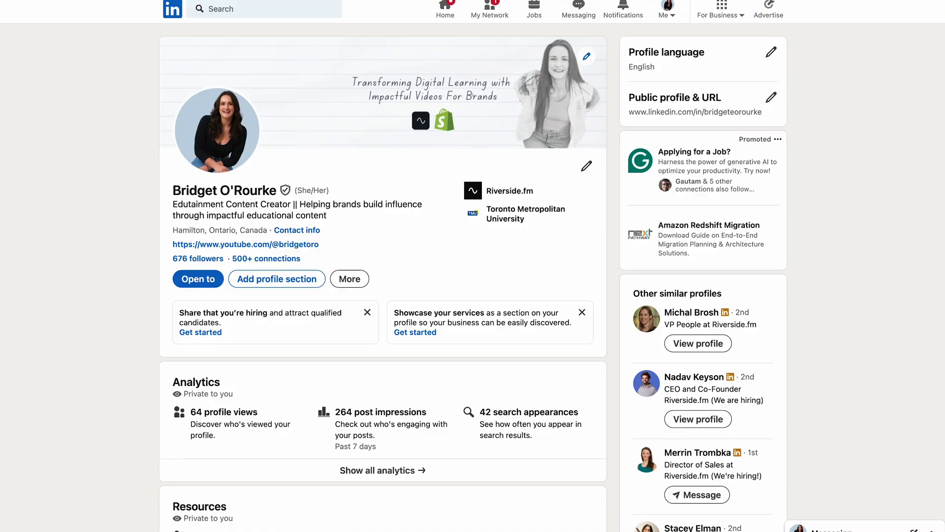
pyautogui.scroll(-3)
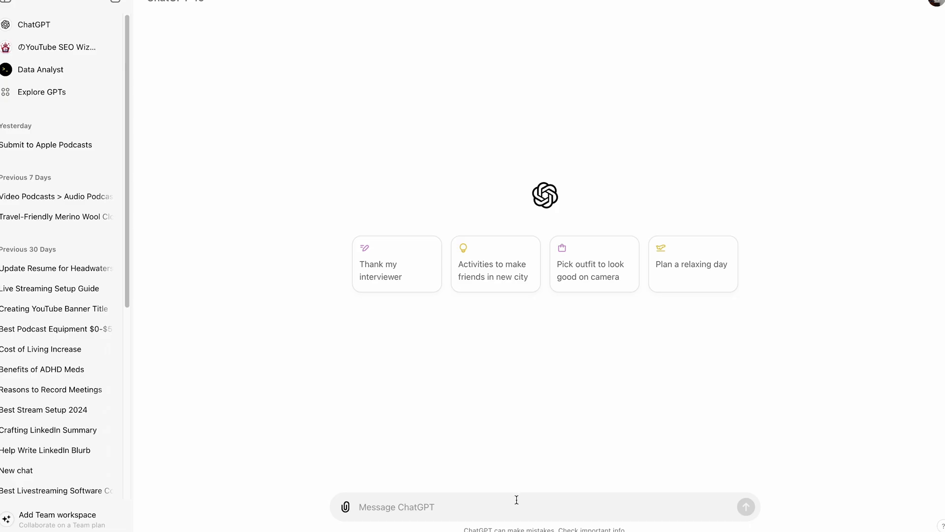
# Ask ChatGPT for an engagement-driving, value-packed LinkedIn title and description
pyautogui.write('Turn this into an engagement driving, value packed title and description for a LinkedIn video')
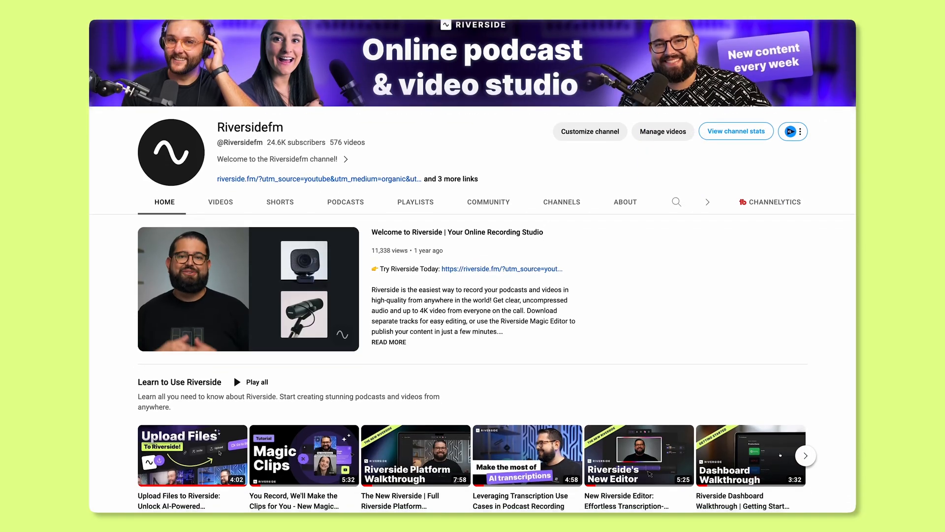
# Scroll the Riversidefm channel to the Learn to Use Riverside and Videos rows
pyautogui.scroll(-3)
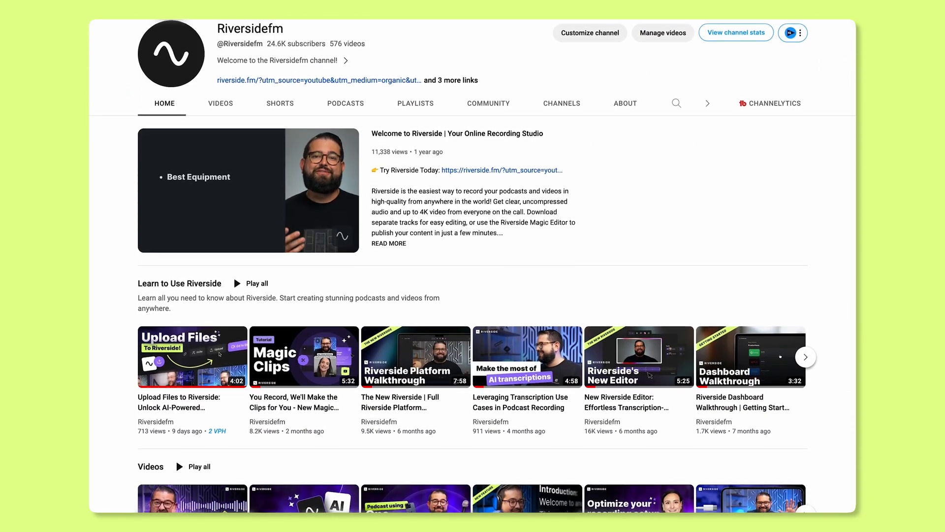
pyautogui.scroll(-3)
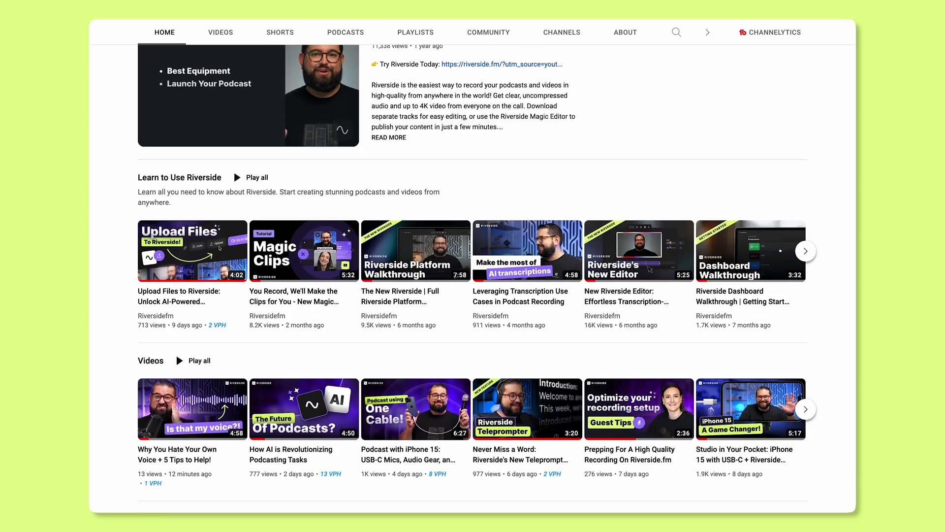